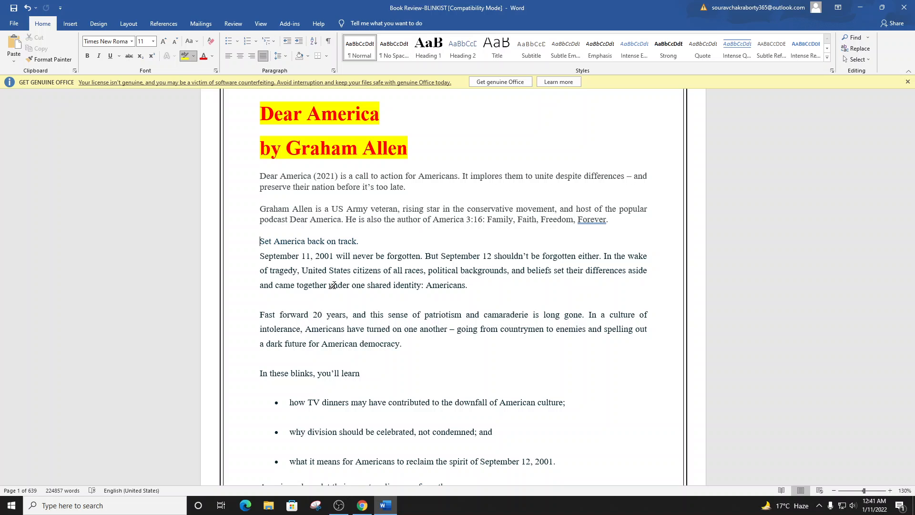
Scroll to the patriotism paragraph and highlight 'camaraderie' in yellow
scroll("down", 3)
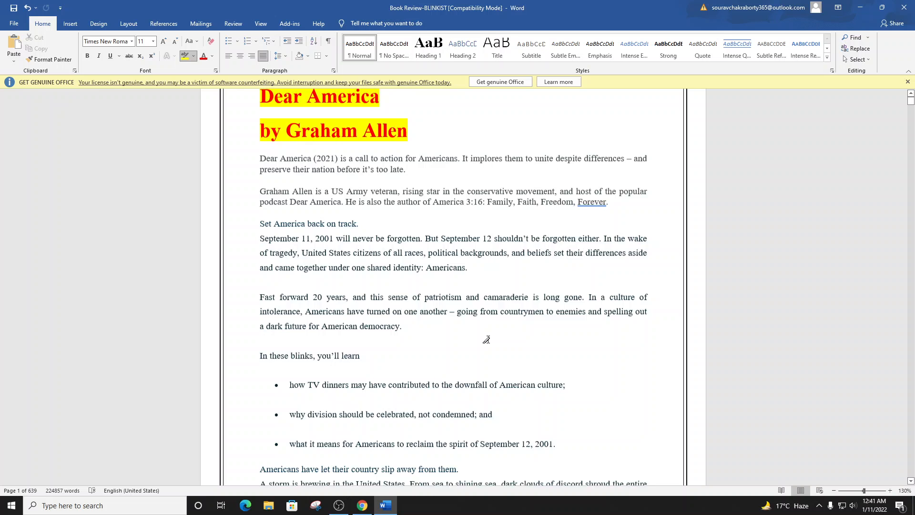
scroll("down", 3)
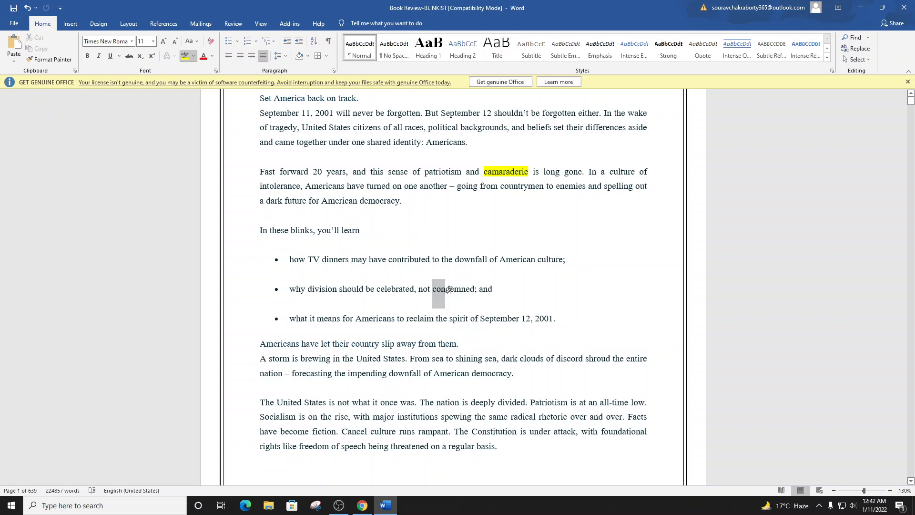
Scroll to the divided-nation paragraph and highlight 'spewing' and 'rhetoric' in yellow
scroll("down", 3)
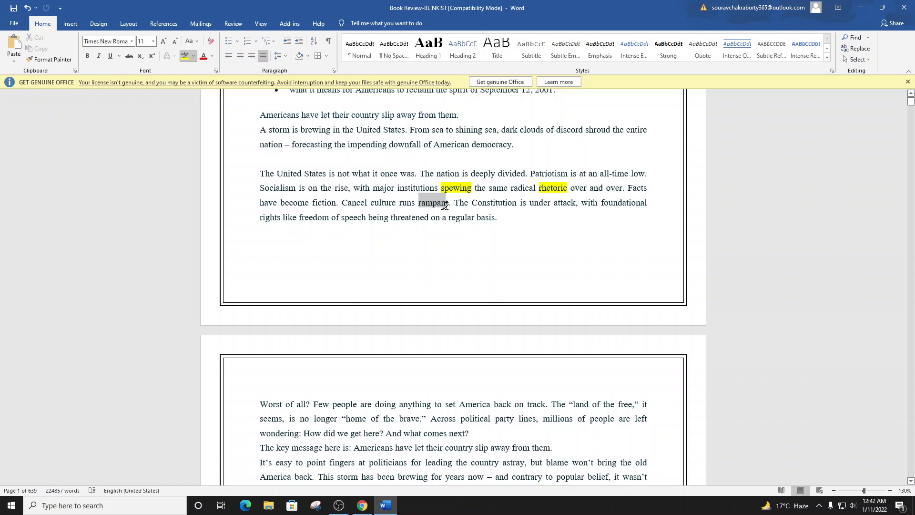
Bring page 2 into view and highlight 'astray' in yellow
scroll("down", 3)
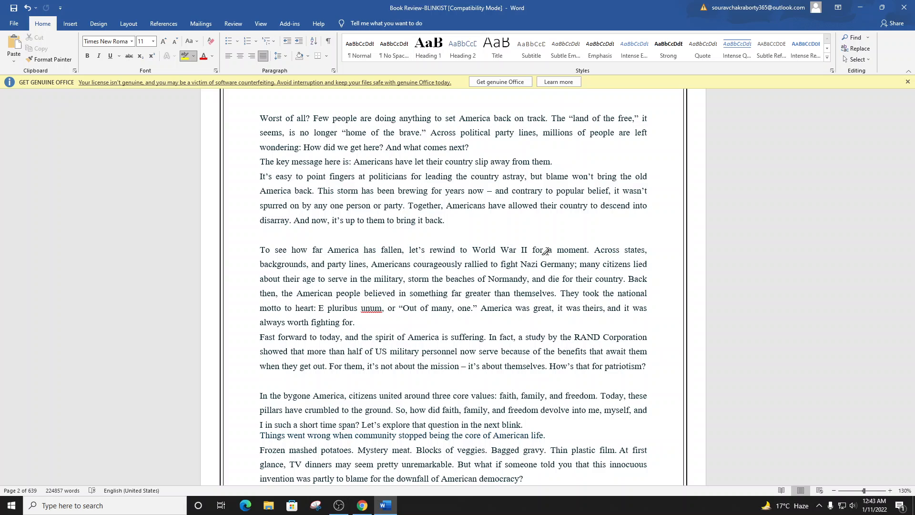
double_click(513, 176)
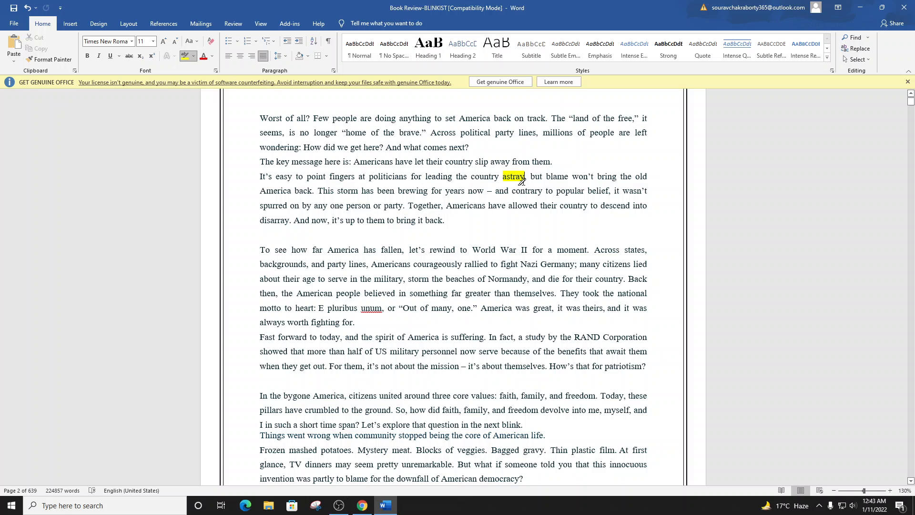
Highlight 'brewing' and 'spurred' in yellow in the storm paragraph
double_click(413, 191)
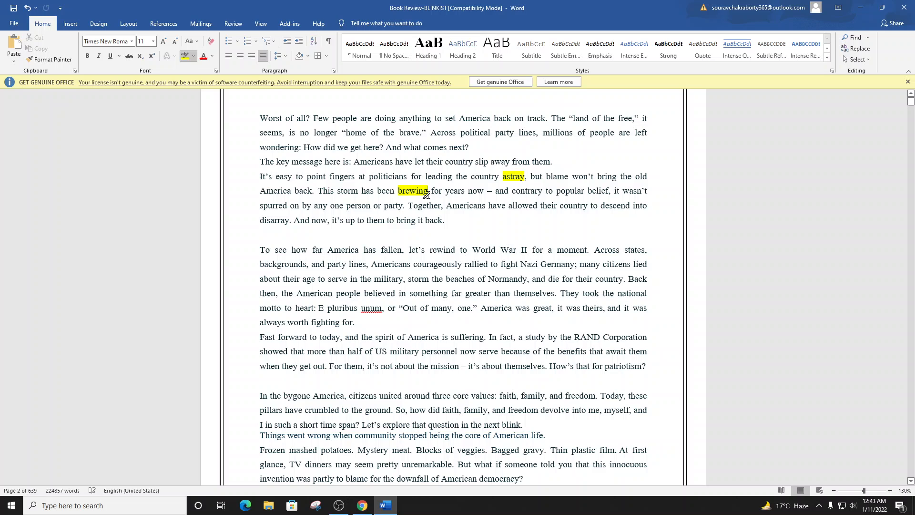
double_click(273, 205)
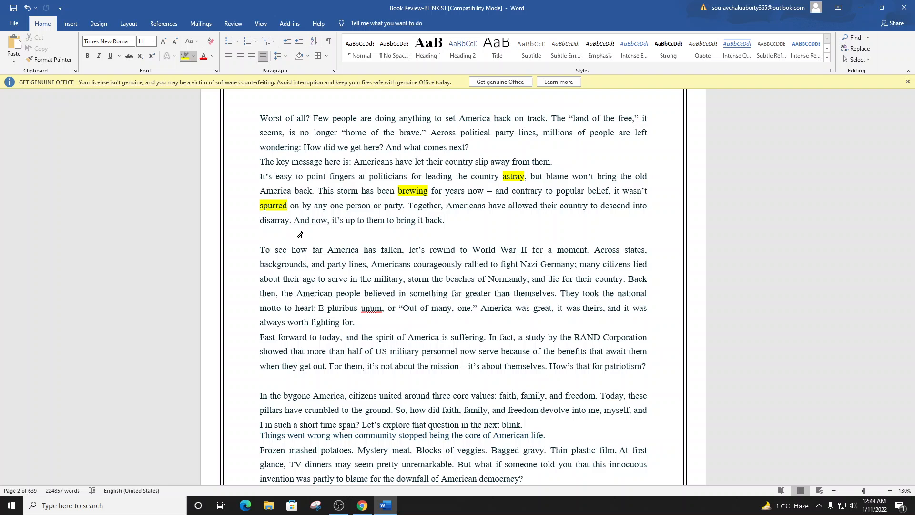
Highlight 'bygone', 'crumbled', 'innocuous' and 'Swanson' in yellow in the TV dinners passage
scroll("down", 3)
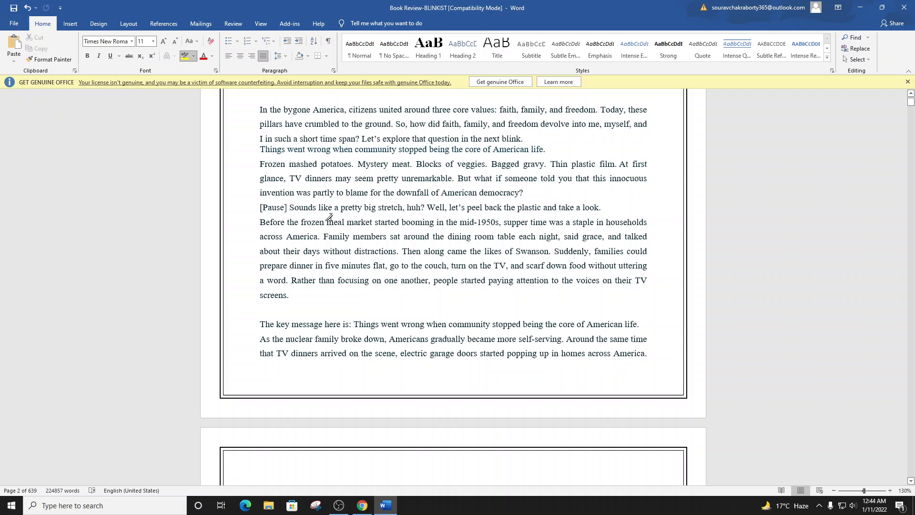
double_click(296, 109)
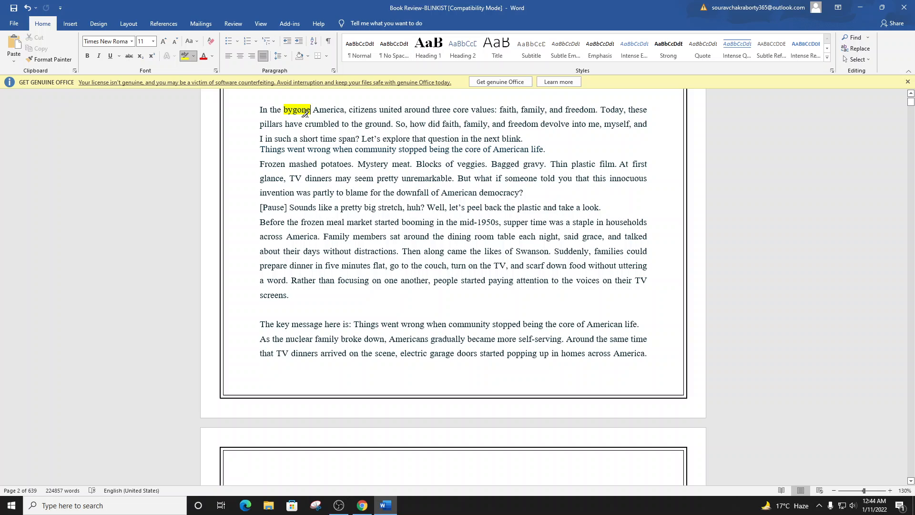
double_click(321, 123)
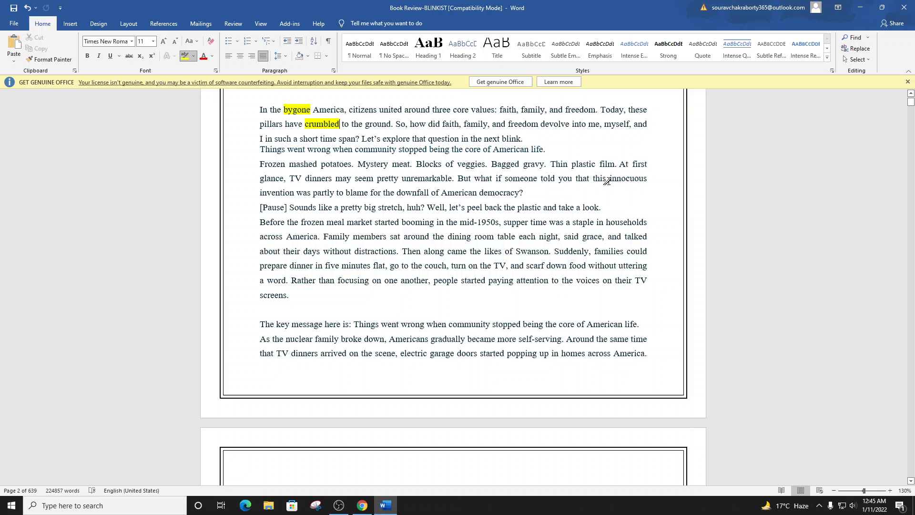
double_click(628, 178)
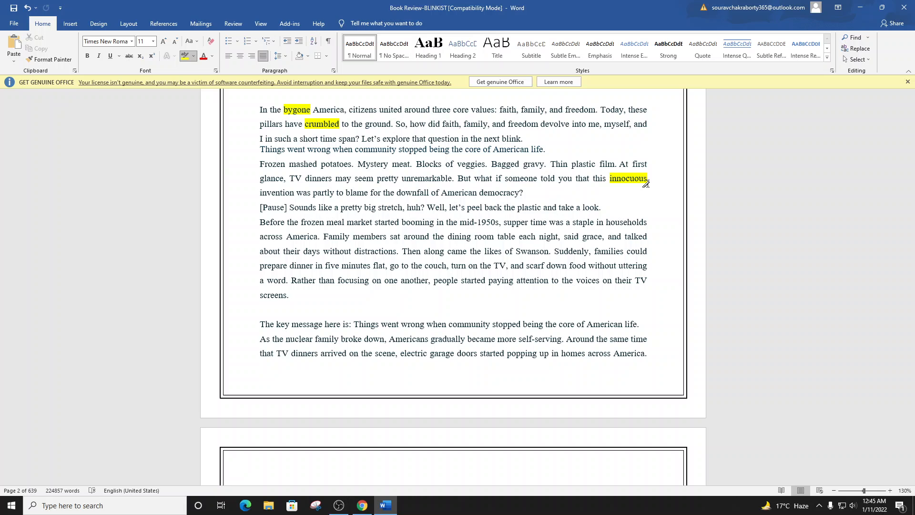
double_click(532, 251)
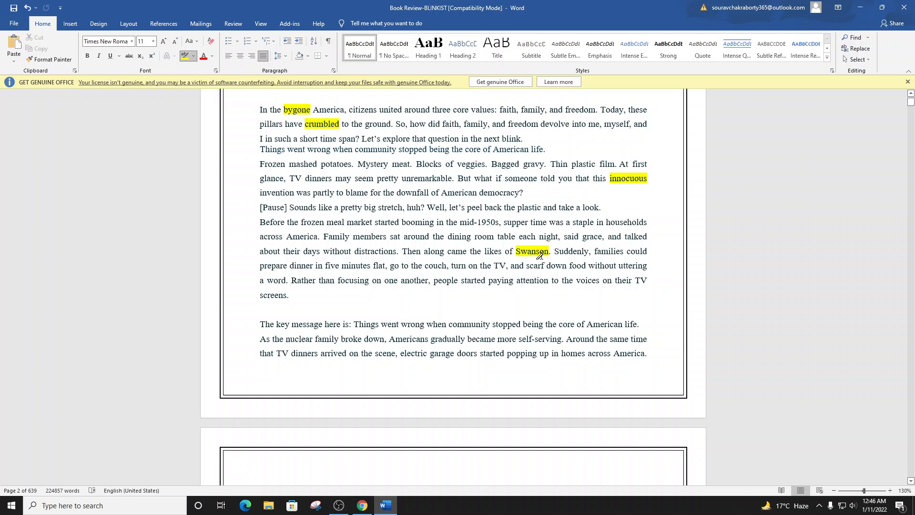
Read through the TV dinners and social media passage onto page 3, highlighting 'unmoored' and 'scarf' in yellow
scroll("down", 3)
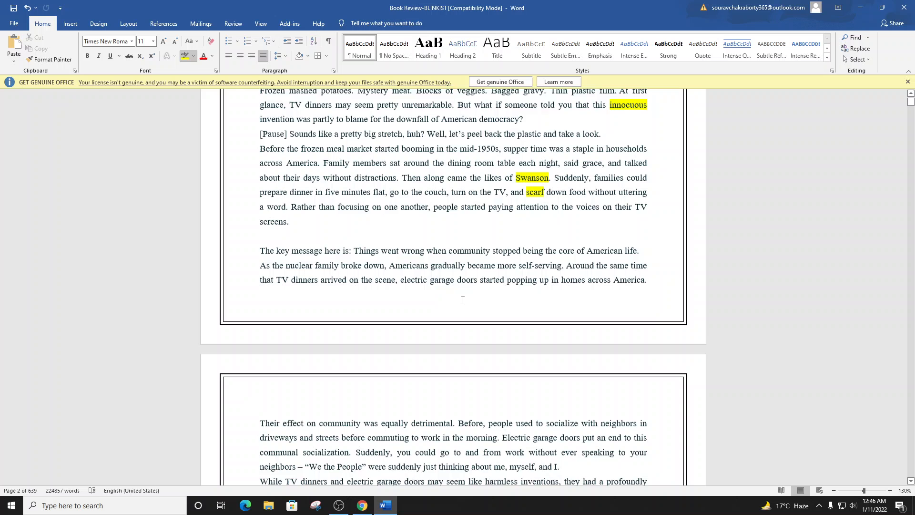
scroll("down", 3)
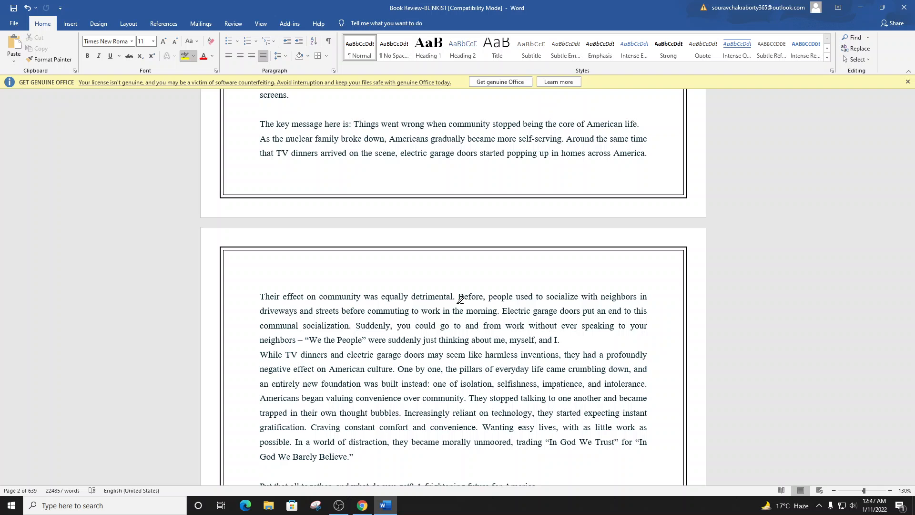
scroll("down", 3)
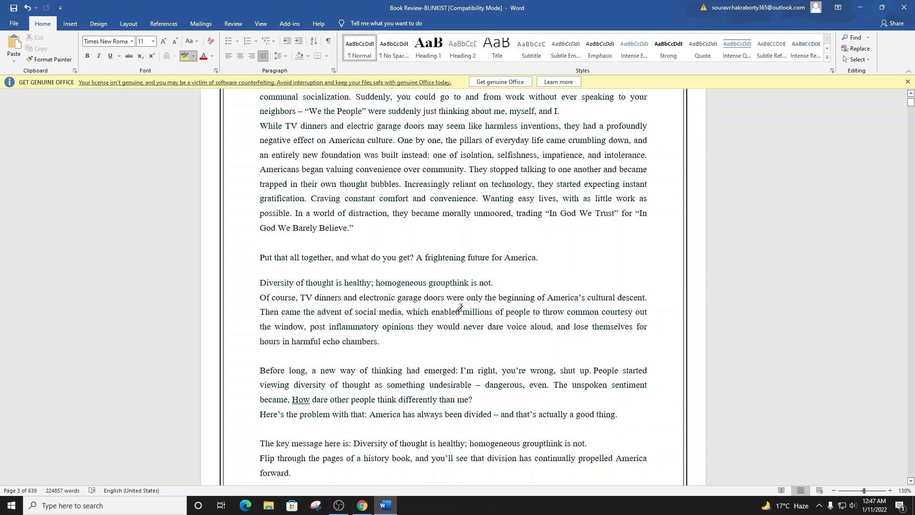
scroll("down", 3)
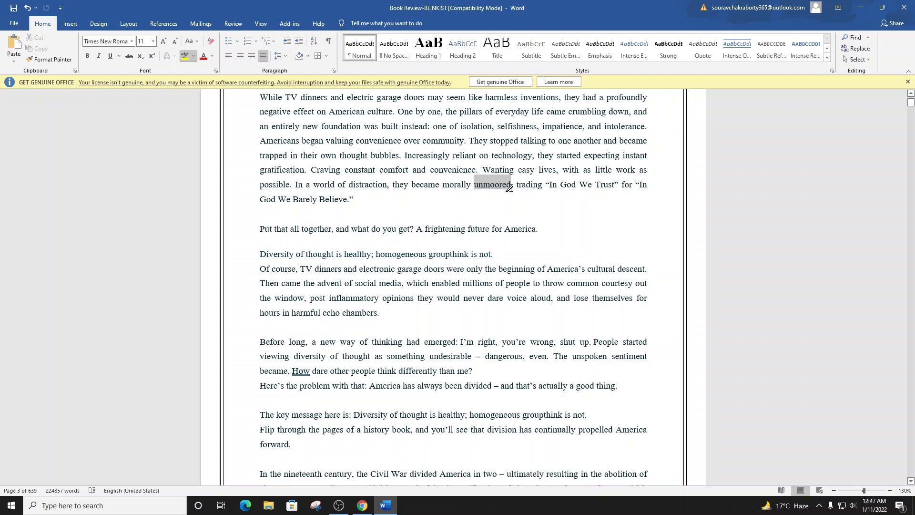
scroll("down", 3)
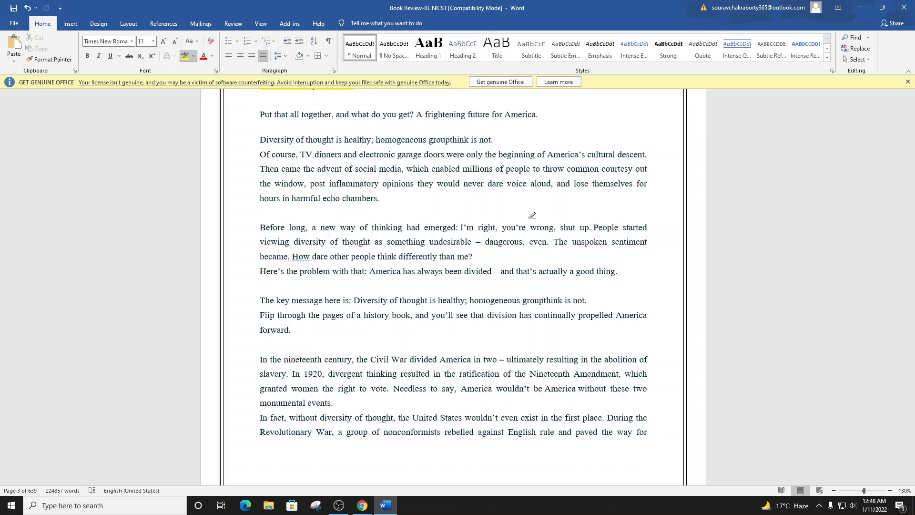
mouse_move(327, 183)
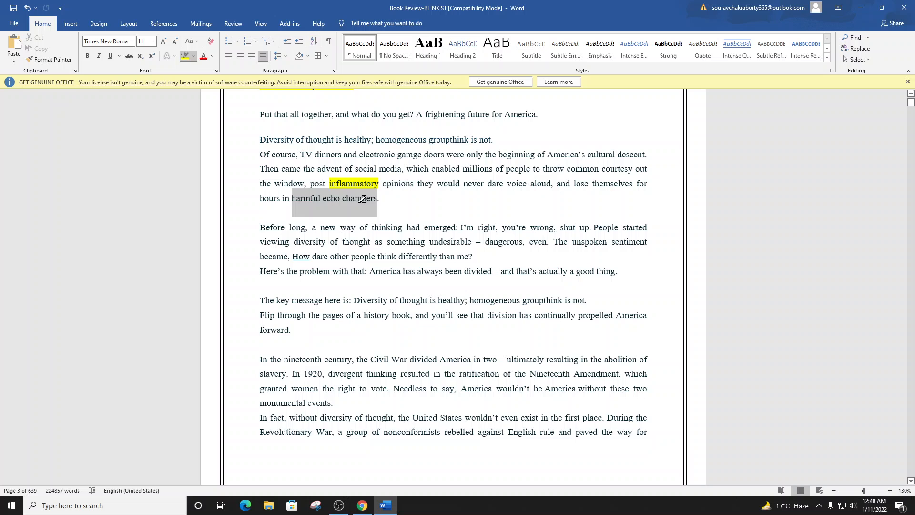
Highlight 'inflammatory' and 'propelled' in yellow and read on into the passage on division and progress
scroll("down", 3)
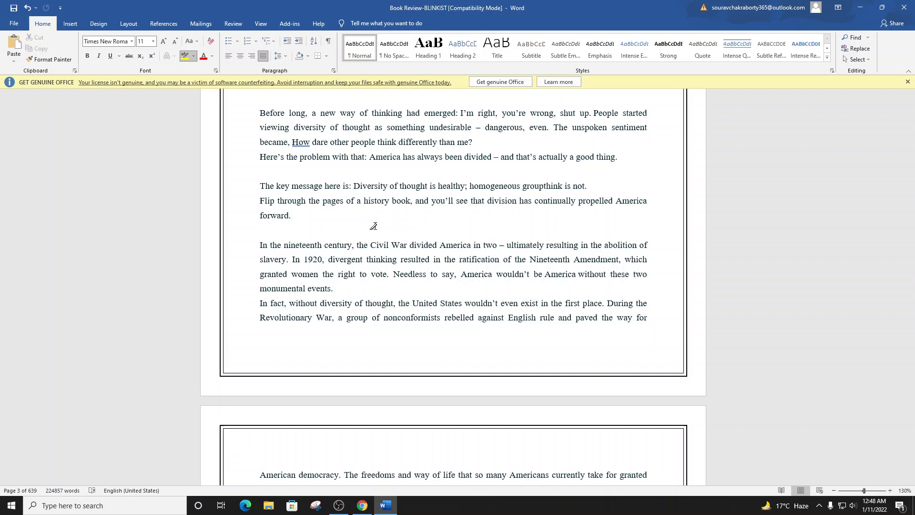
double_click(596, 201)
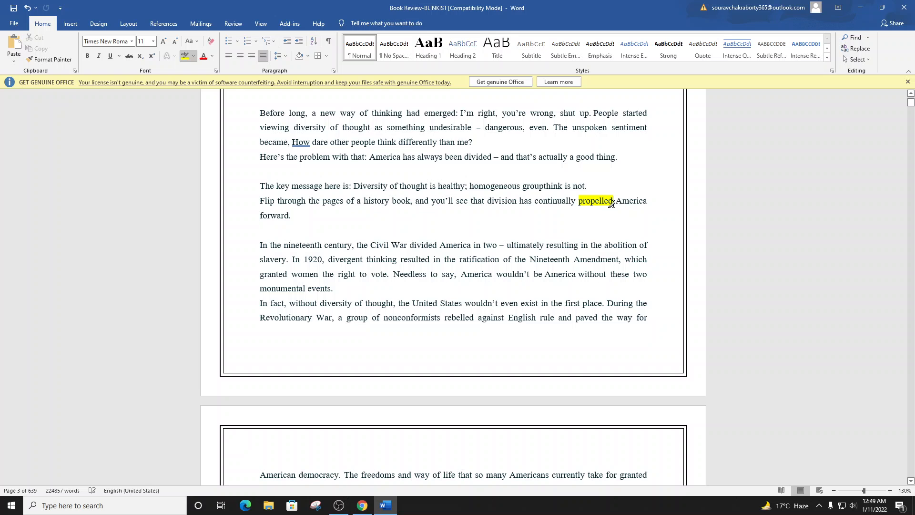
scroll("down", 3)
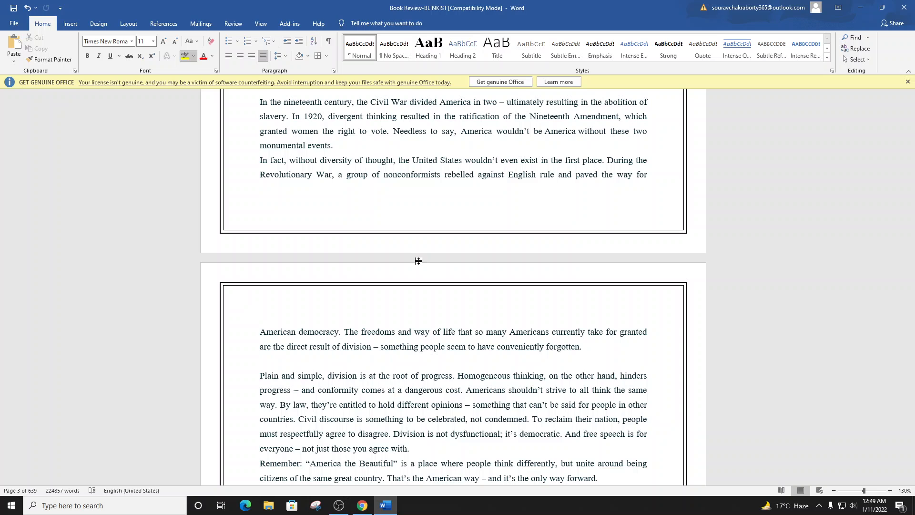
Highlight 'Amendment', 'nonconformists', 'paved' and 'conformity comes at a dangerous cost' in yellow, reaching page 4
double_click(596, 116)
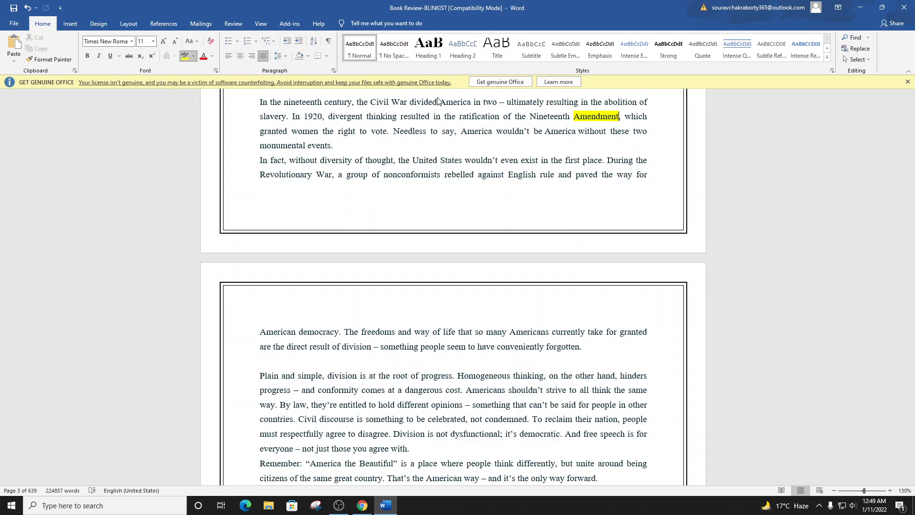
scroll("down", 3)
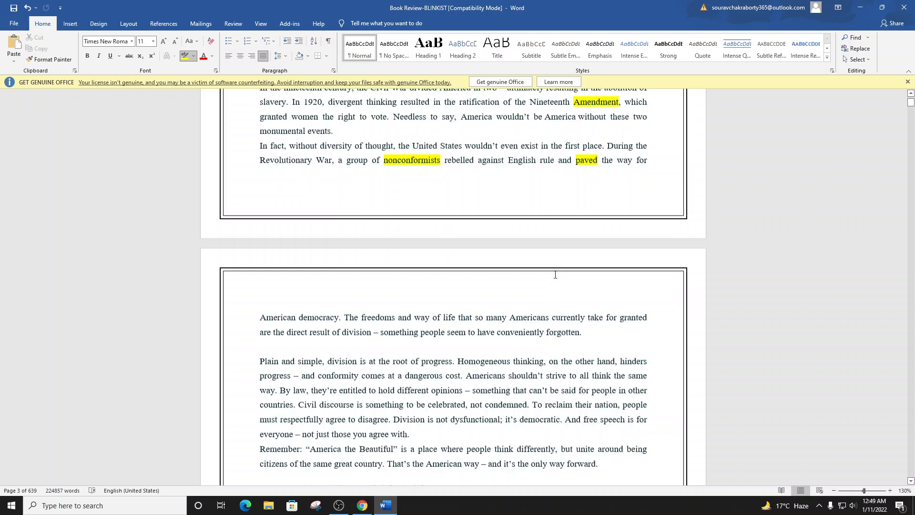
scroll("down", 3)
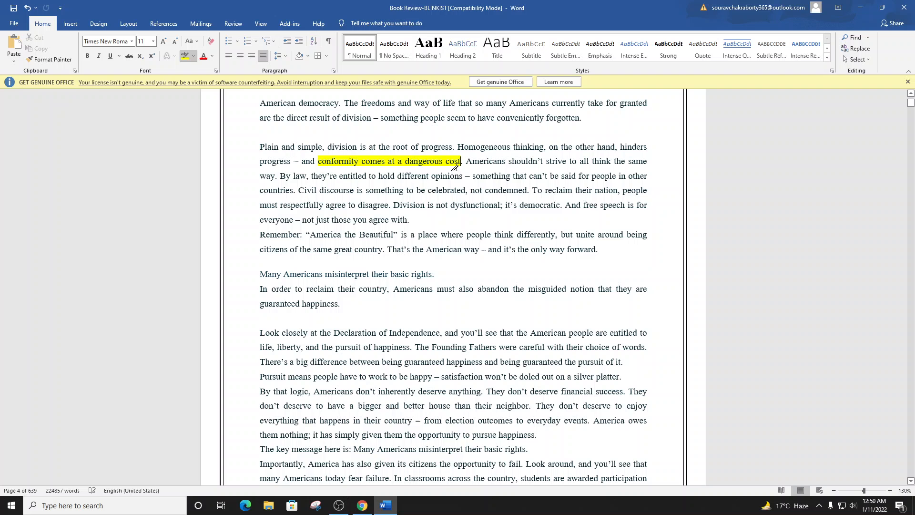
scroll("down", 3)
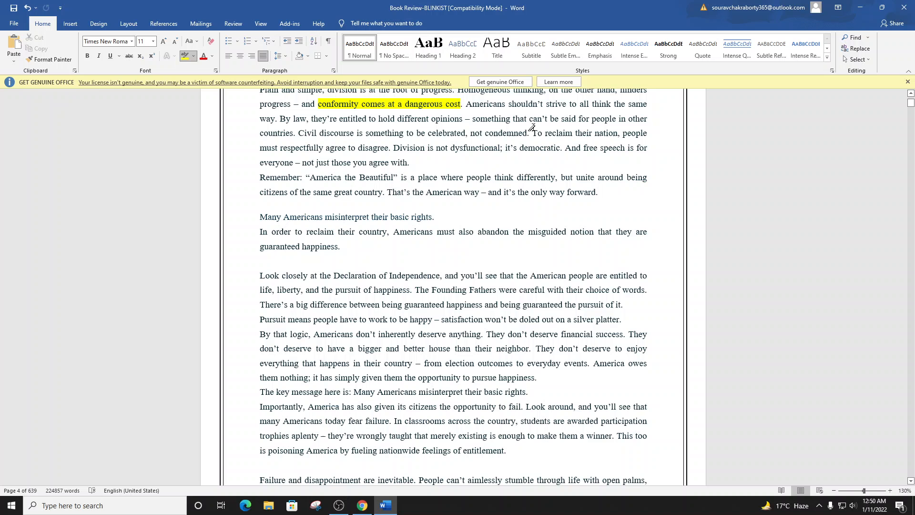
scroll("down", 3)
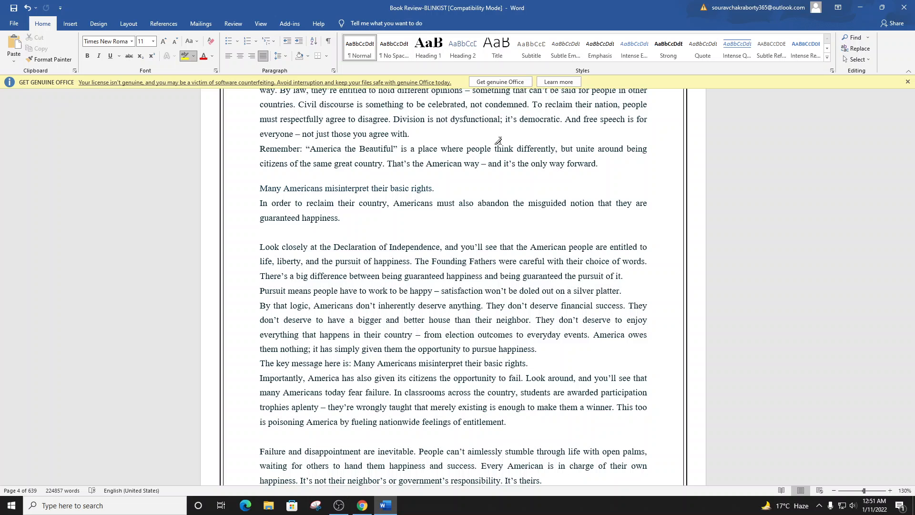
Scroll to the misguided-notion sentence and highlight 'notion' in yellow
scroll("down", 3)
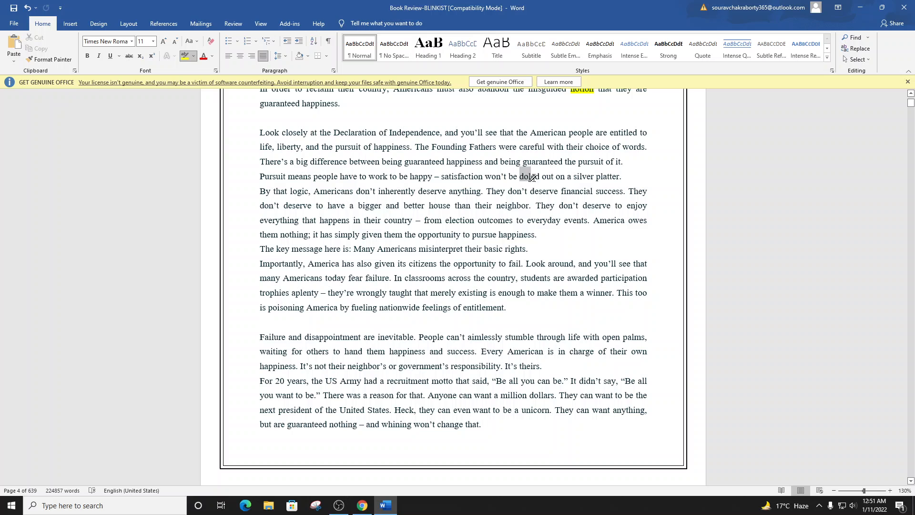
double_click(529, 177)
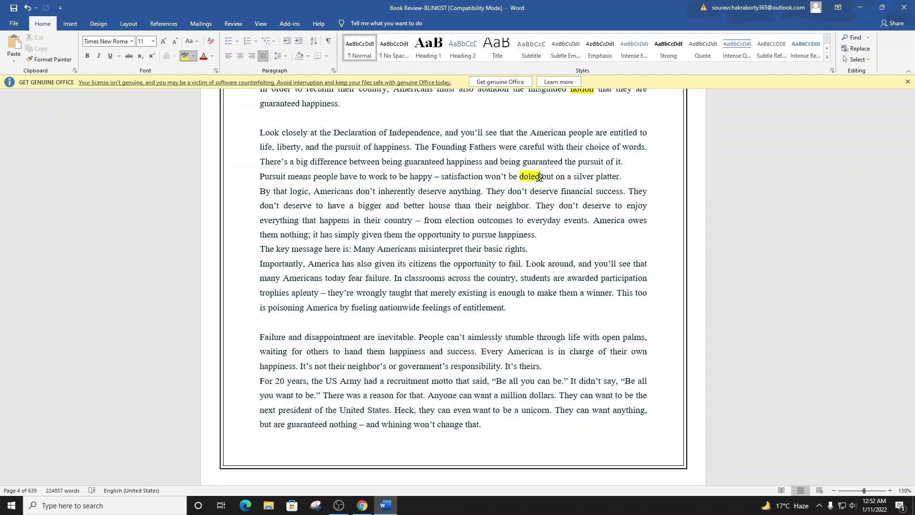
scroll("down", 3)
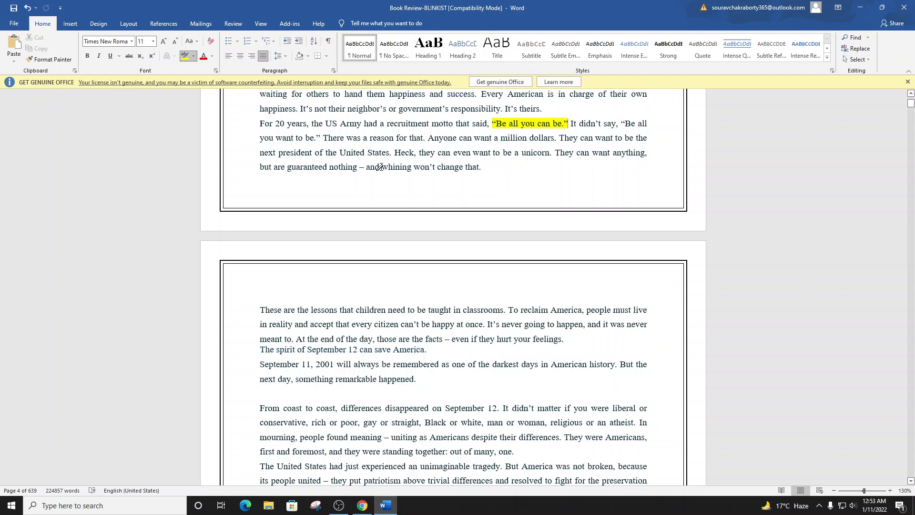
scroll("down", 3)
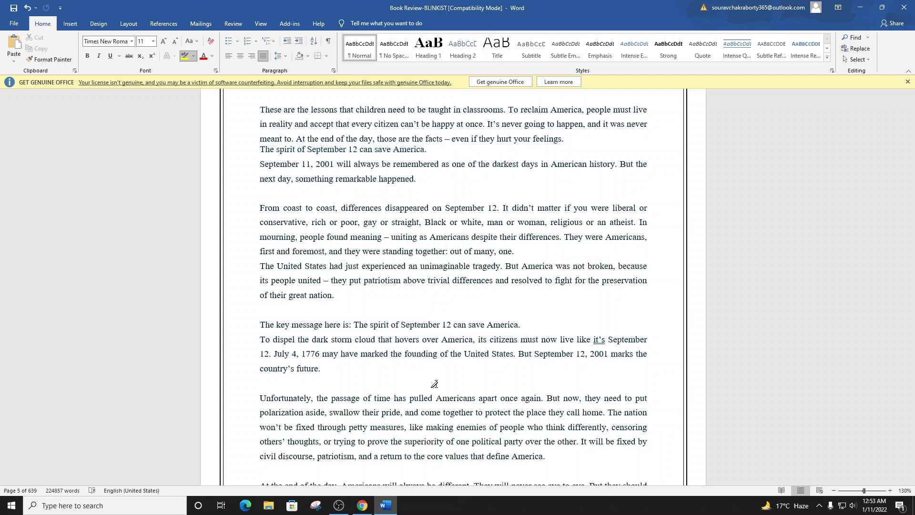
scroll("down", 3)
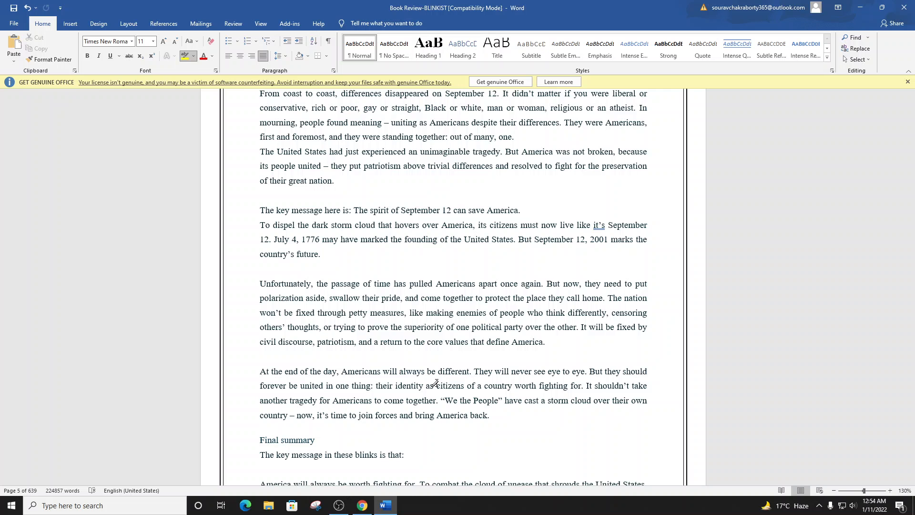
scroll("down", 3)
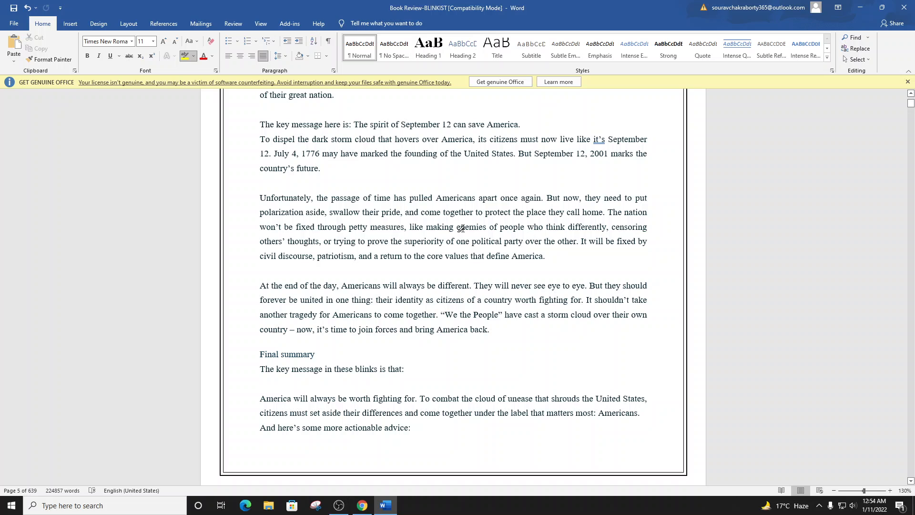
mouse_move(260, 140)
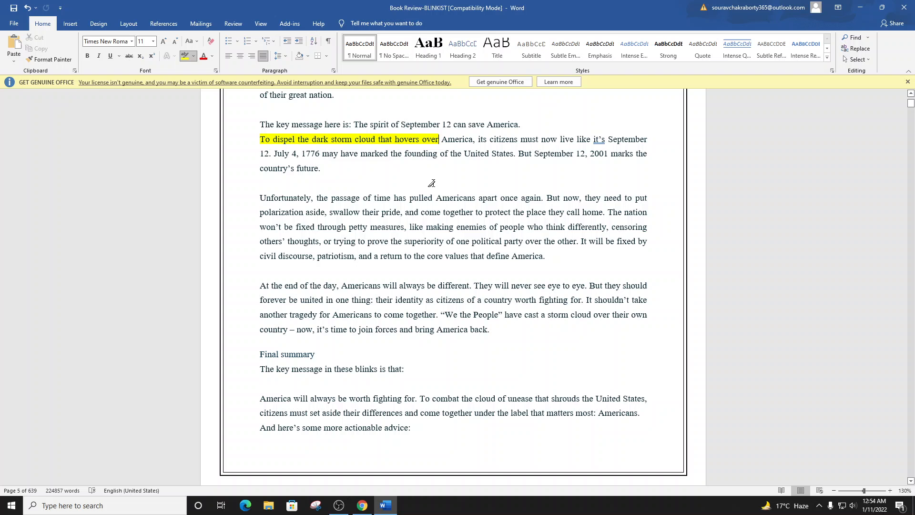
Highlight 'polarization', 'swallow their pride' and 'petty measures' in yellow near the end of page 5
scroll("down", 3)
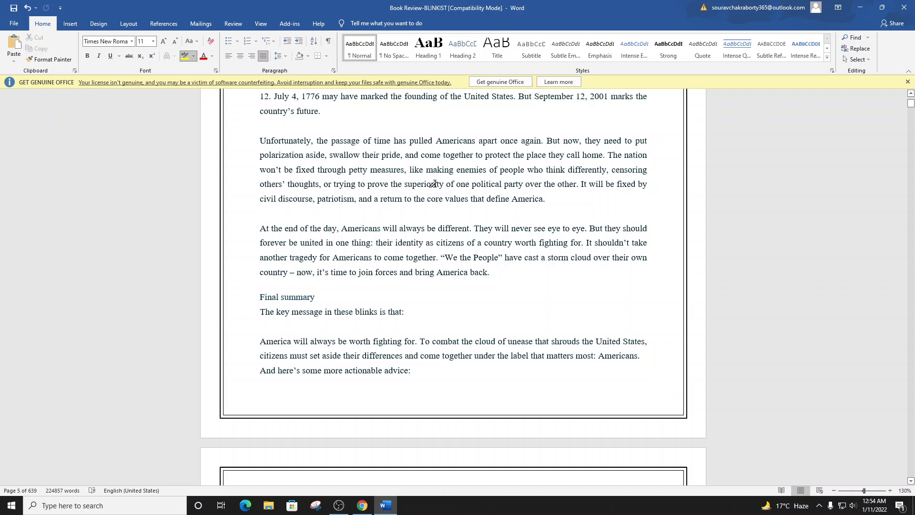
scroll("down", 3)
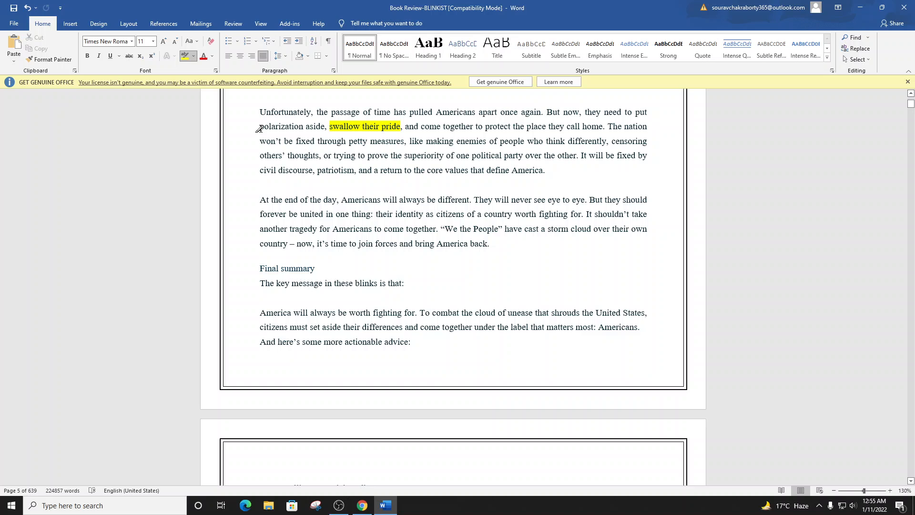
double_click(281, 126)
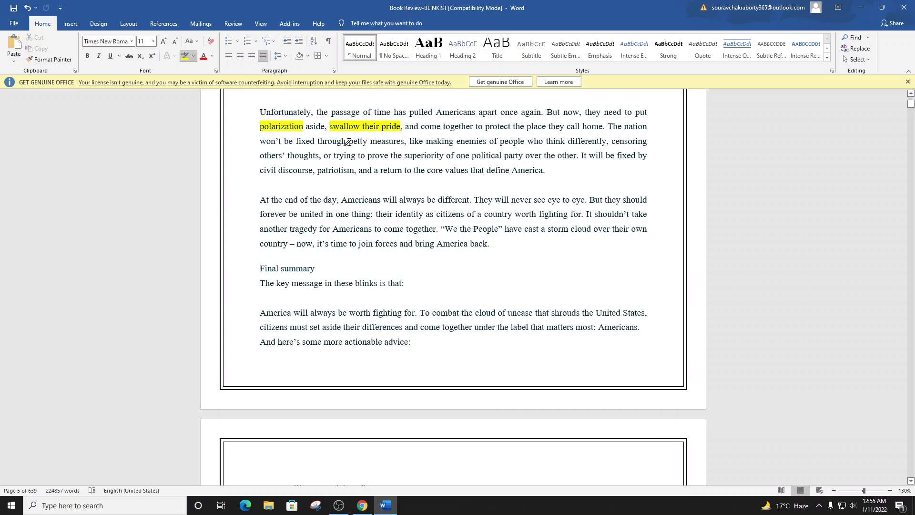
scroll("down", 3)
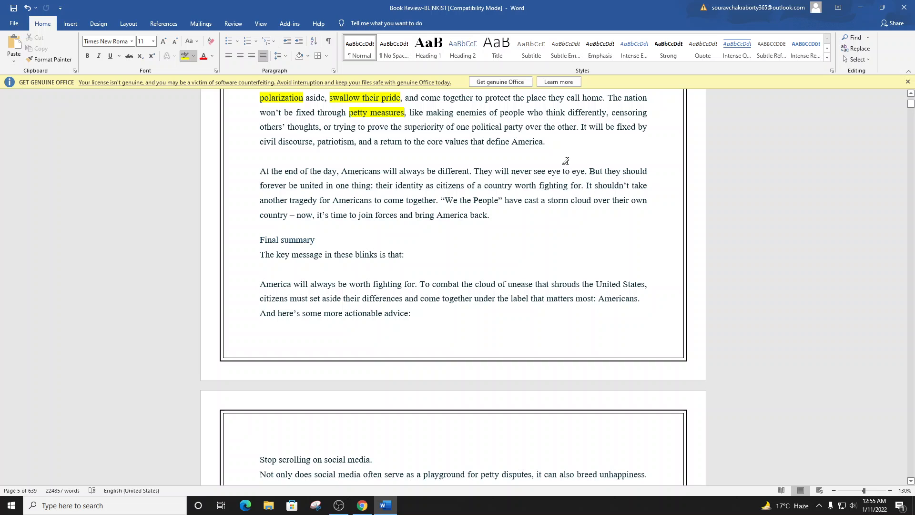
mouse_move(275, 151)
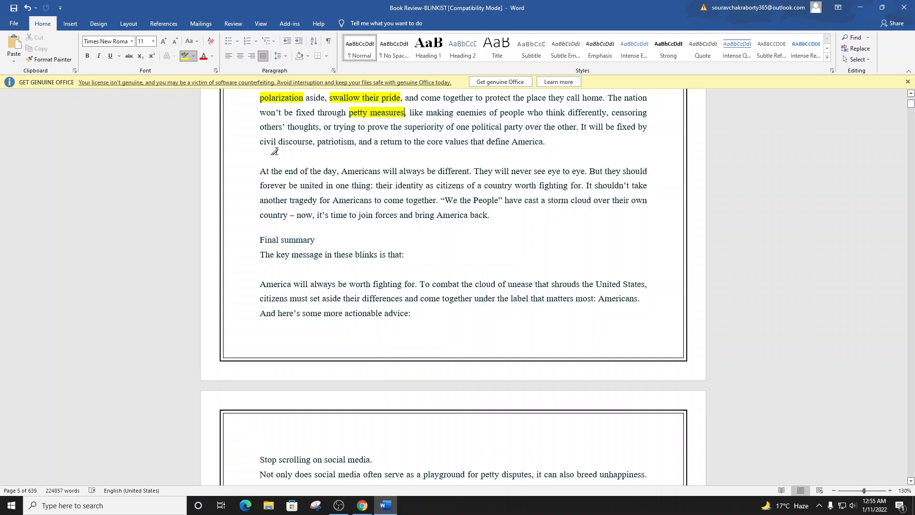
Highlight the word "shrouds" in the final summary in yellow
scroll("down", 3)
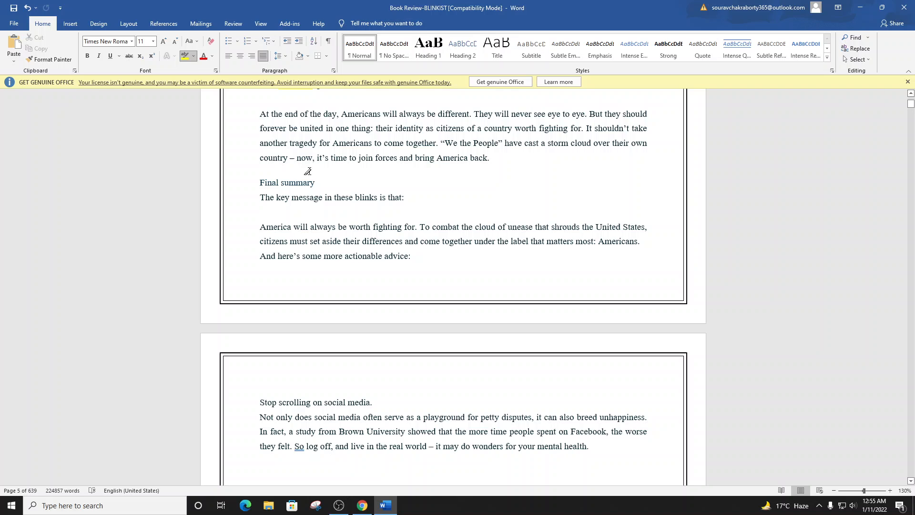
mouse_move(273, 166)
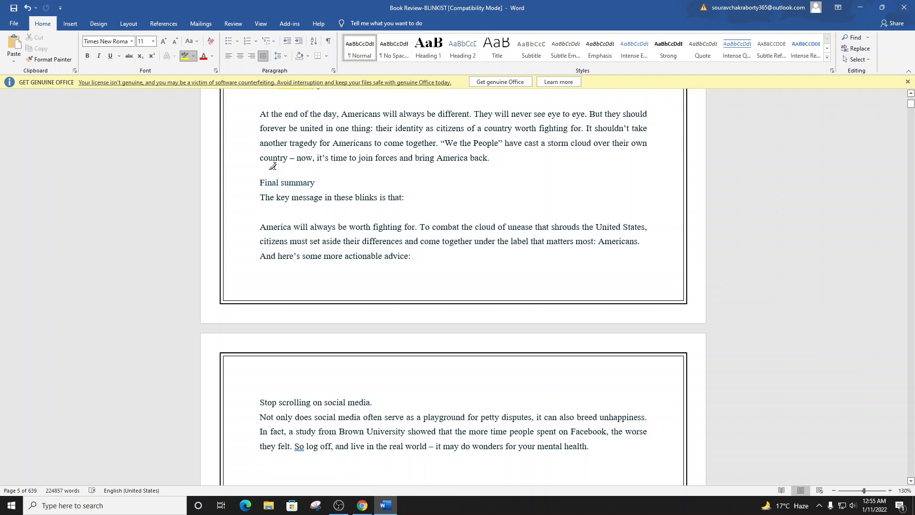
scroll("down", 3)
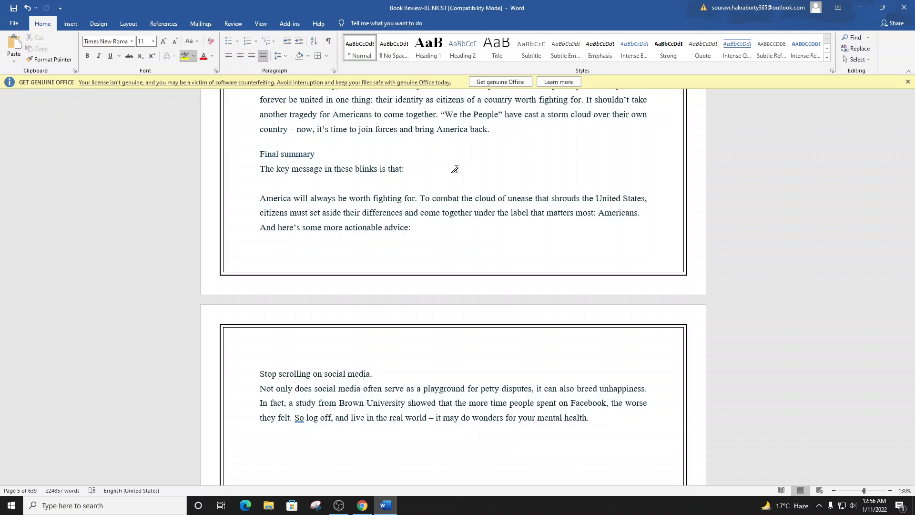
double_click(564, 198)
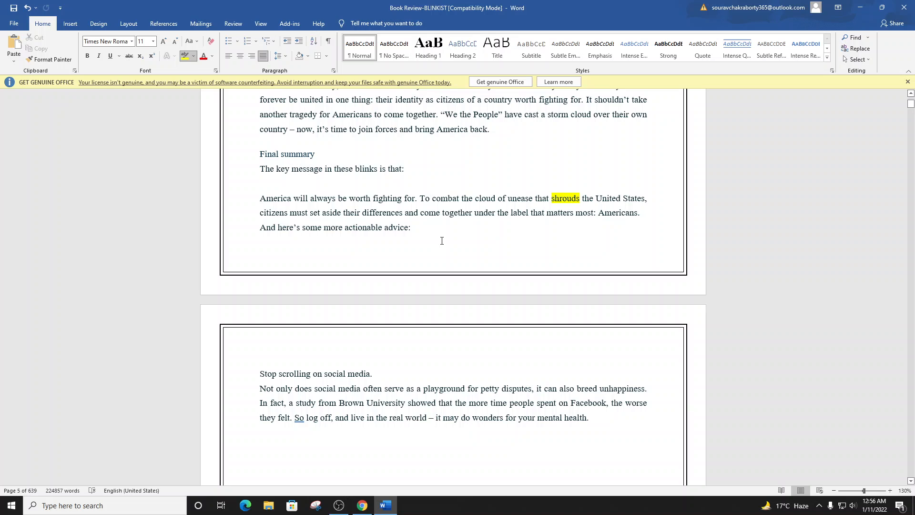